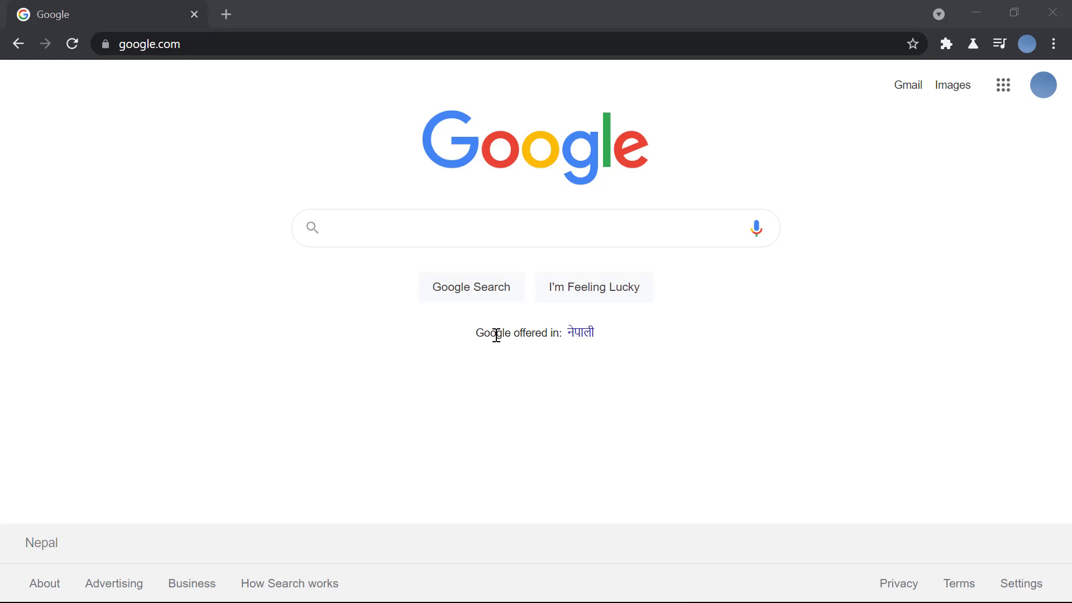
- Search Google for 'pnc bank' via the suggestion list
type("pnc")
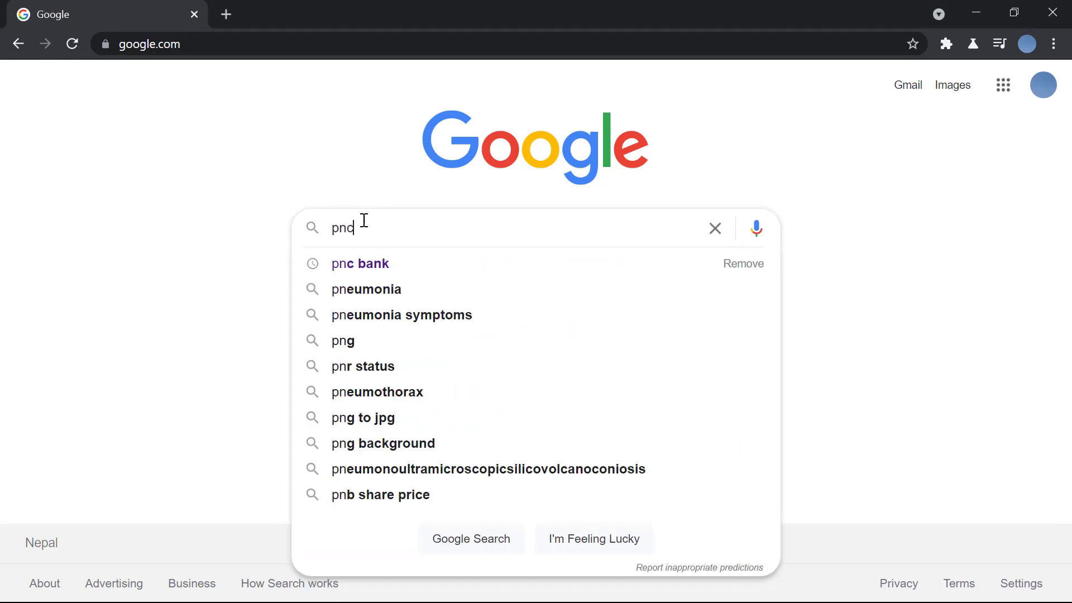
left_click(359, 263)
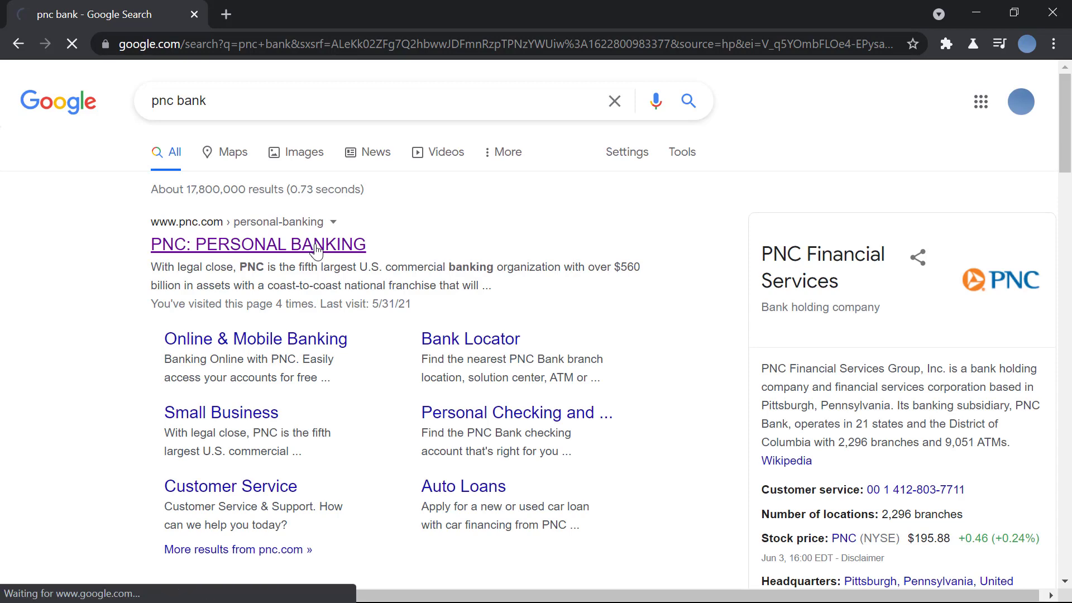
- Go to PNC's personal banking home page from the top search result
left_click(259, 243)
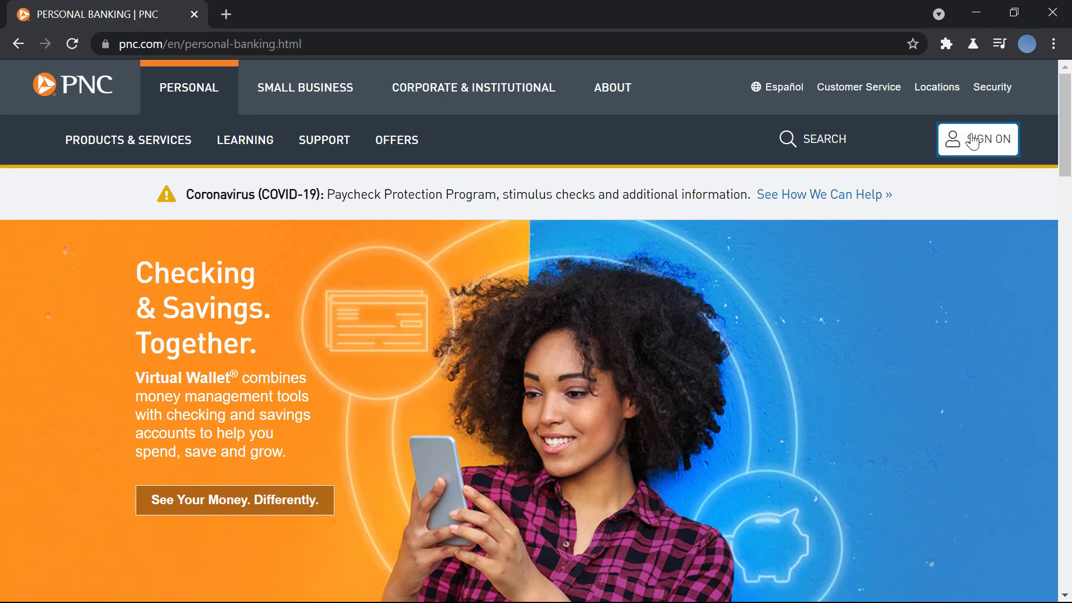
left_click(978, 138)
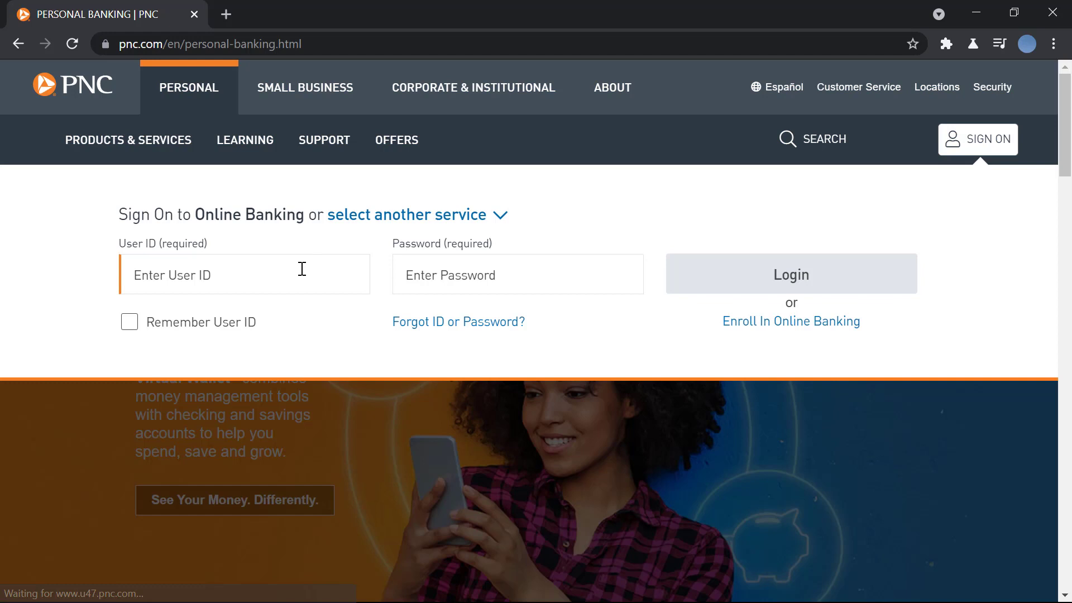
type("kell")
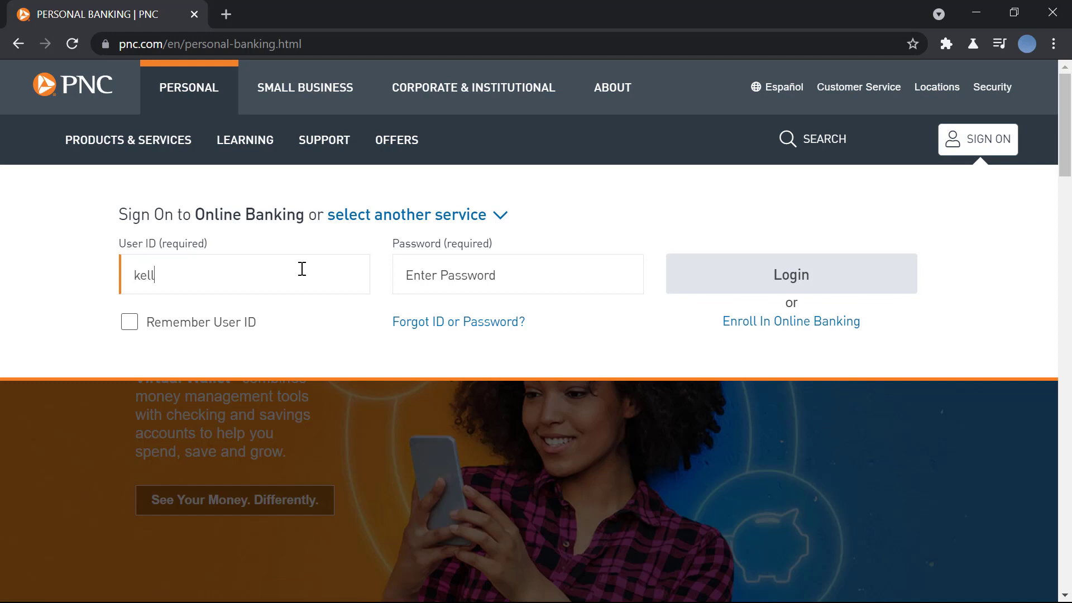
type("y12345")
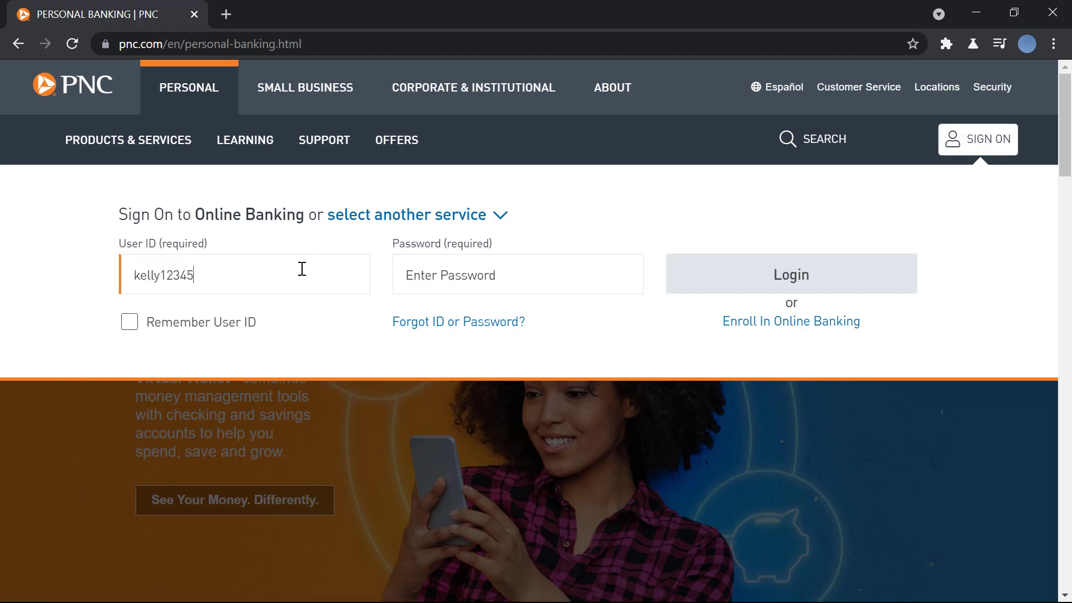
left_click(517, 275)
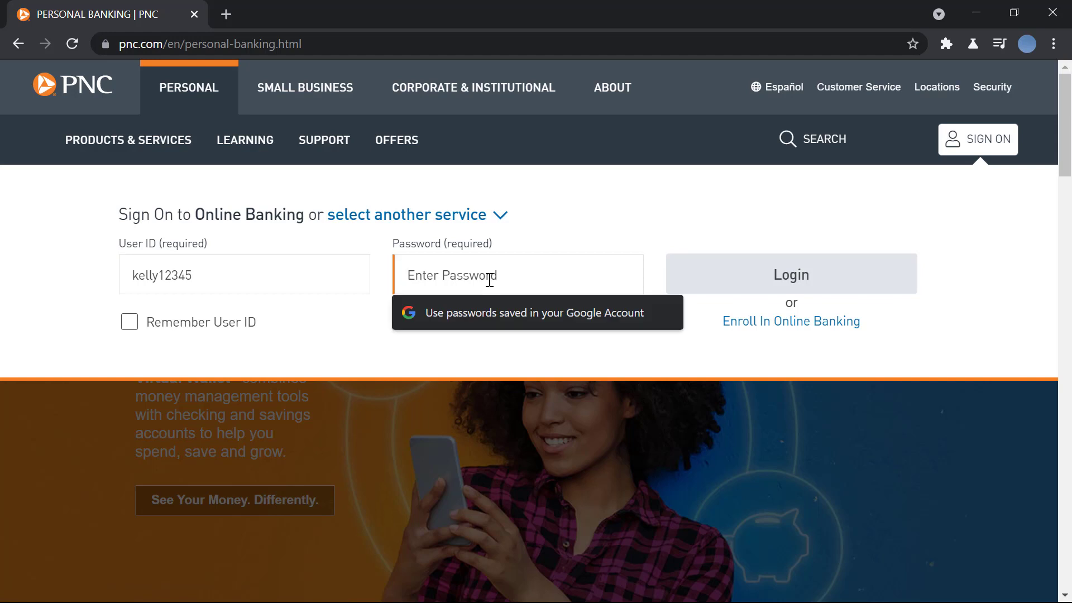
type("••••")
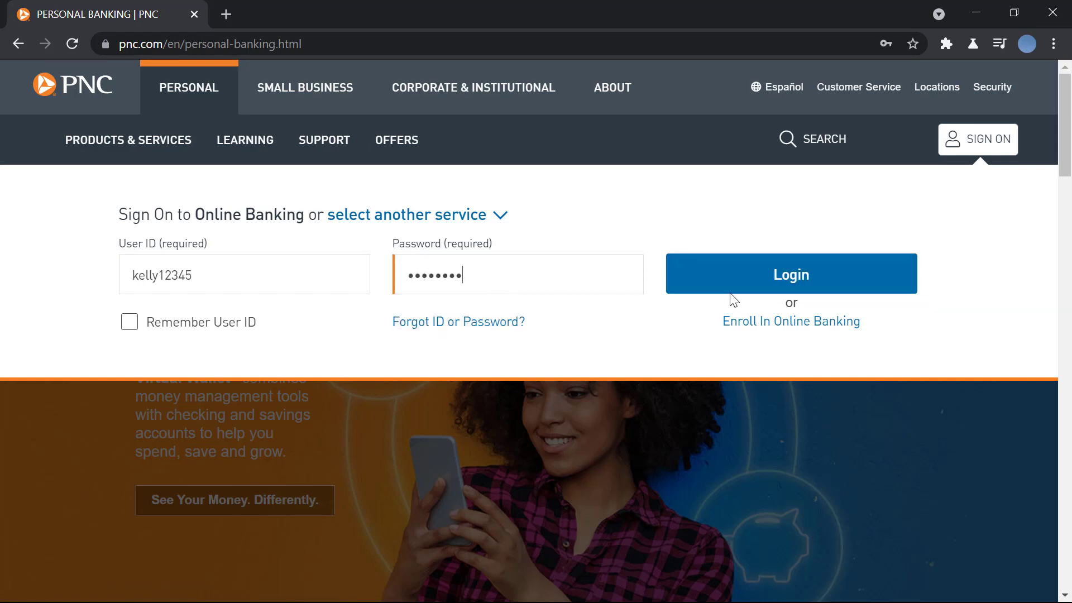
mouse_move(758, 279)
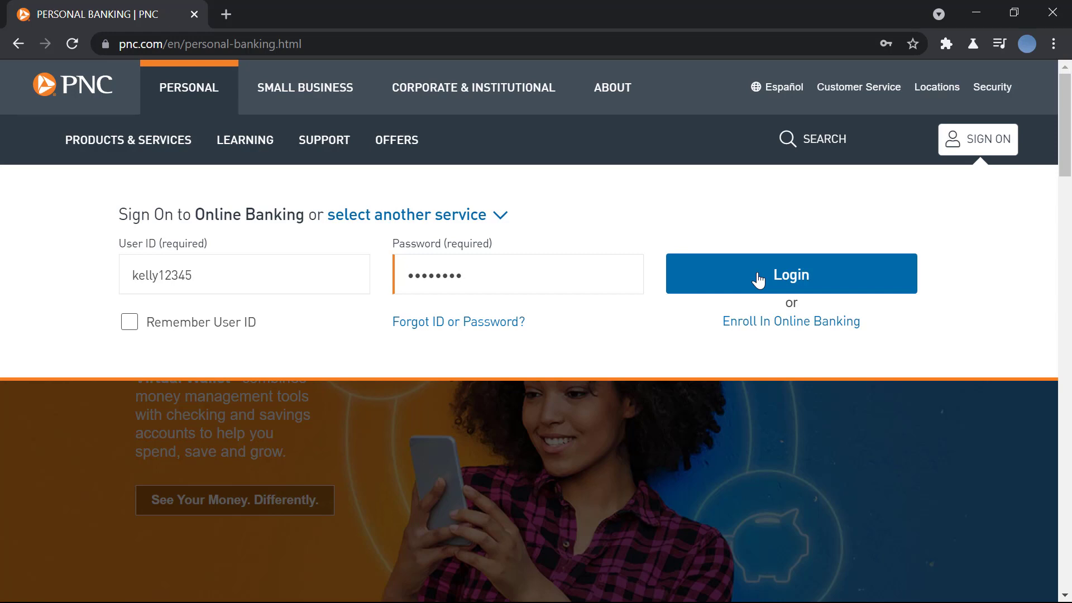
mouse_move(778, 302)
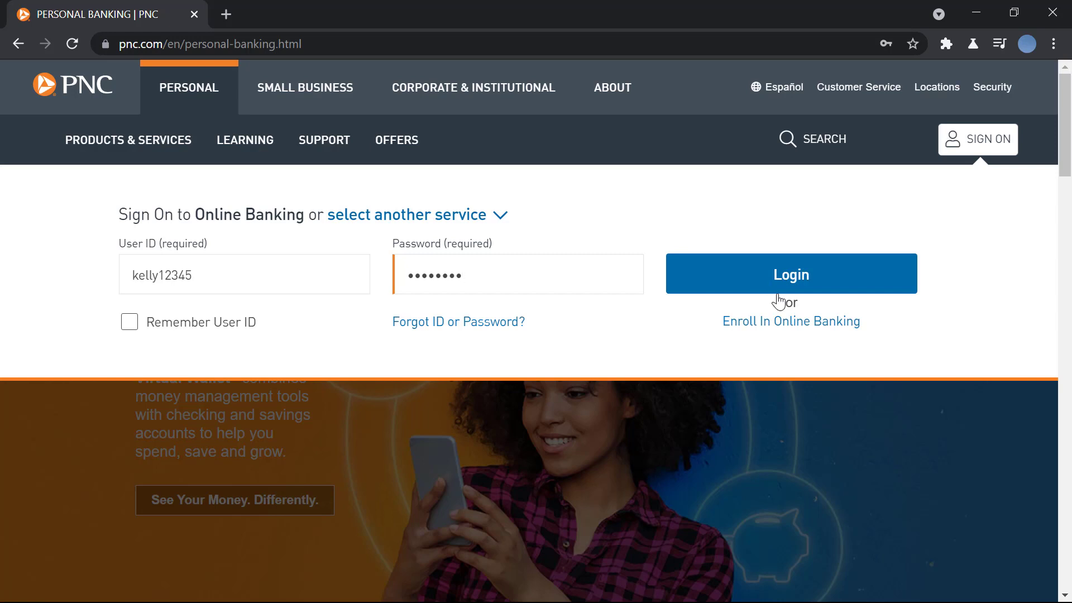
mouse_move(783, 331)
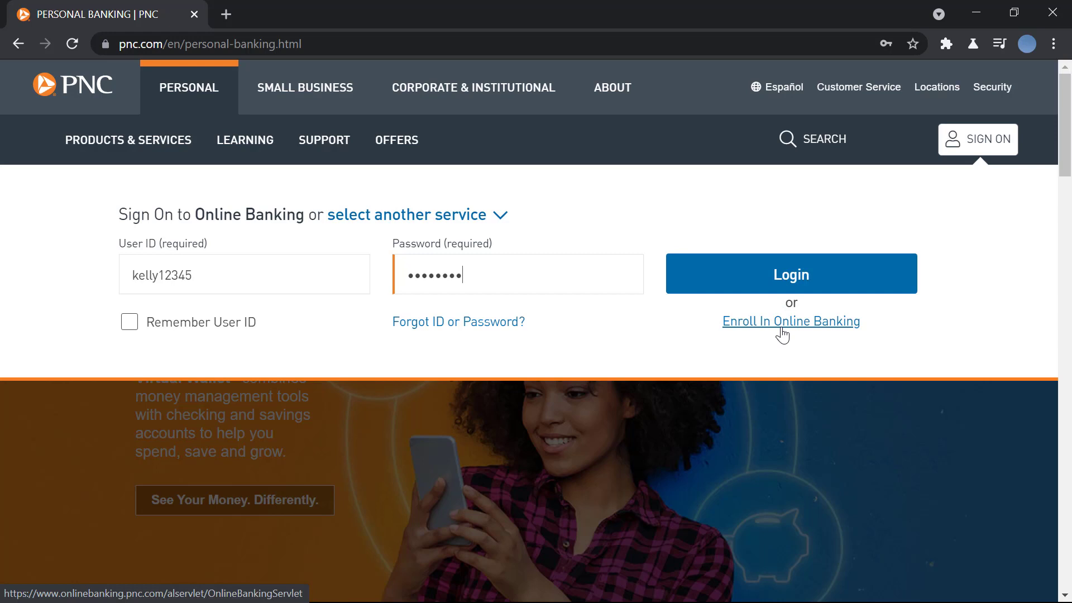